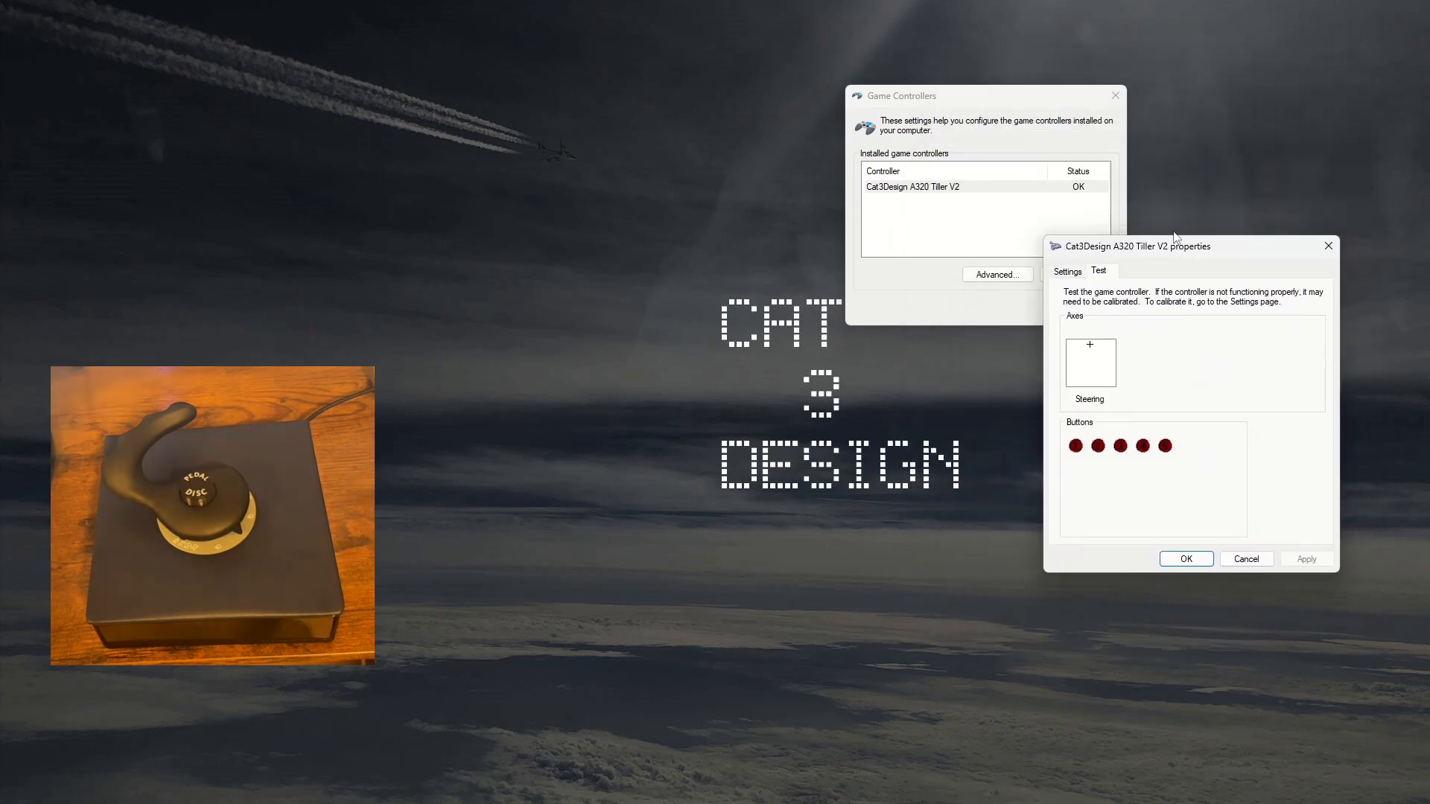
- Launch the Game Device Calibration wizard from the tiller's Settings
{"action": "left_click", "coordinate": [1066, 271]}
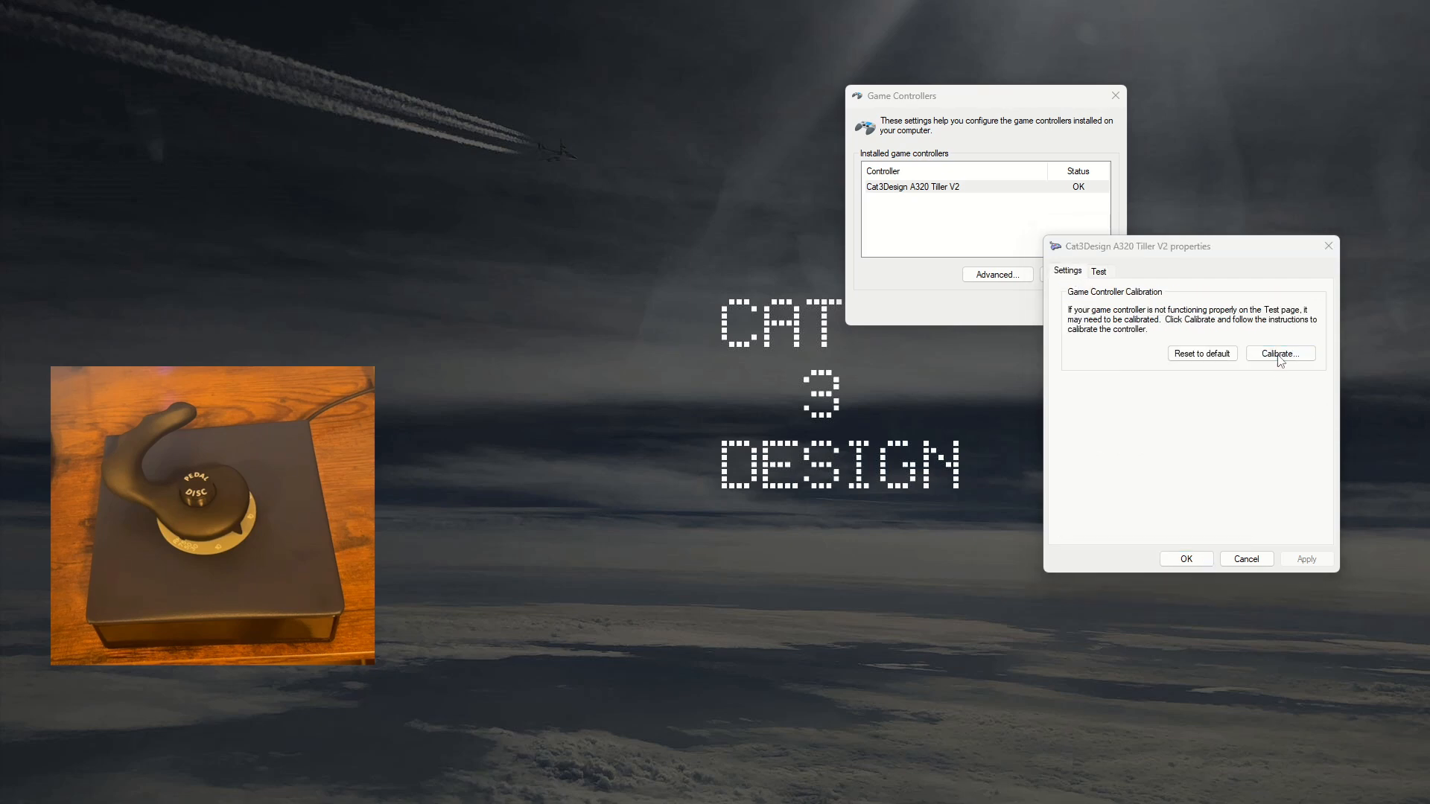
{"action": "left_click", "coordinate": [1281, 355]}
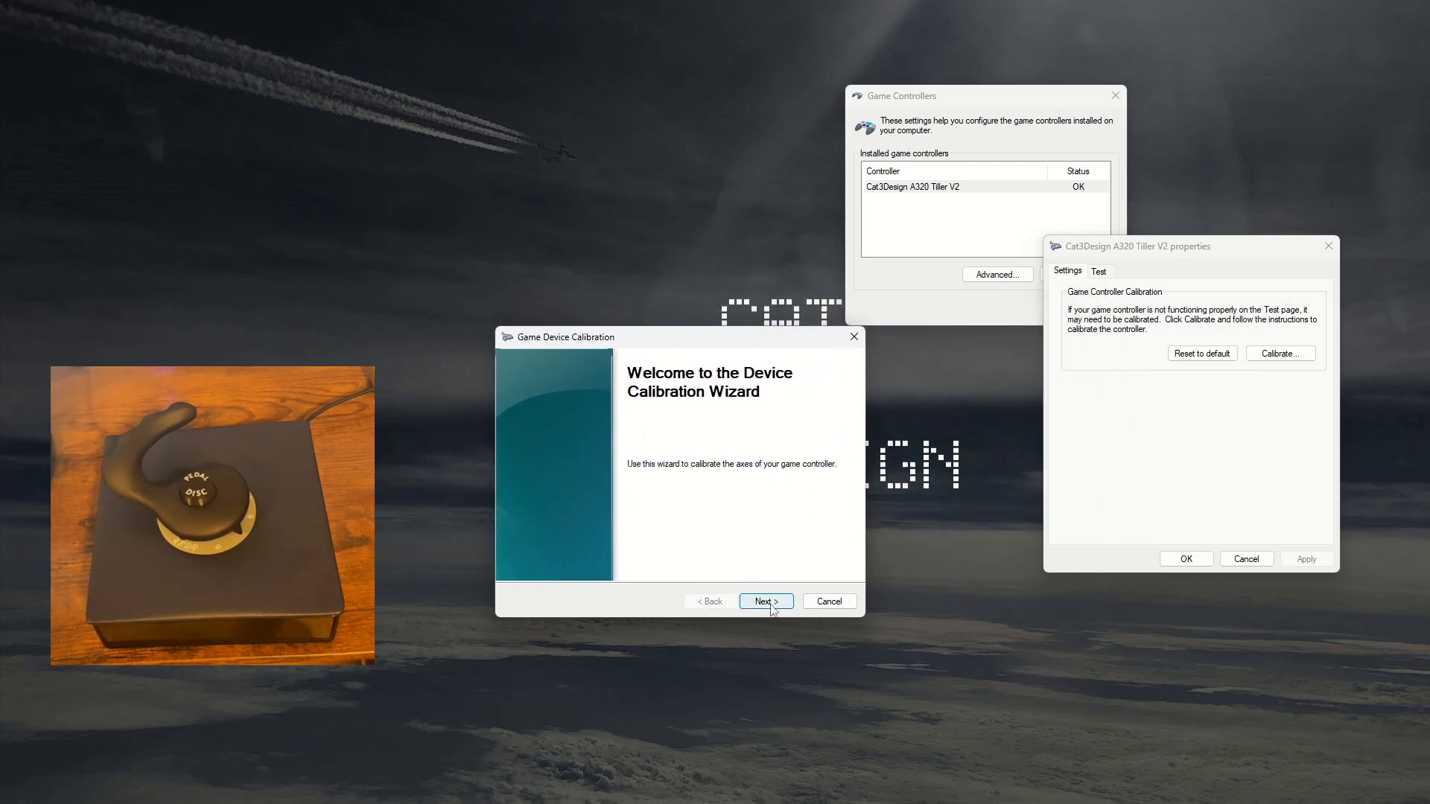
- Calibrate the steering axis center point and full range, then finish to save the calibration
{"action": "left_click", "coordinate": [765, 600]}
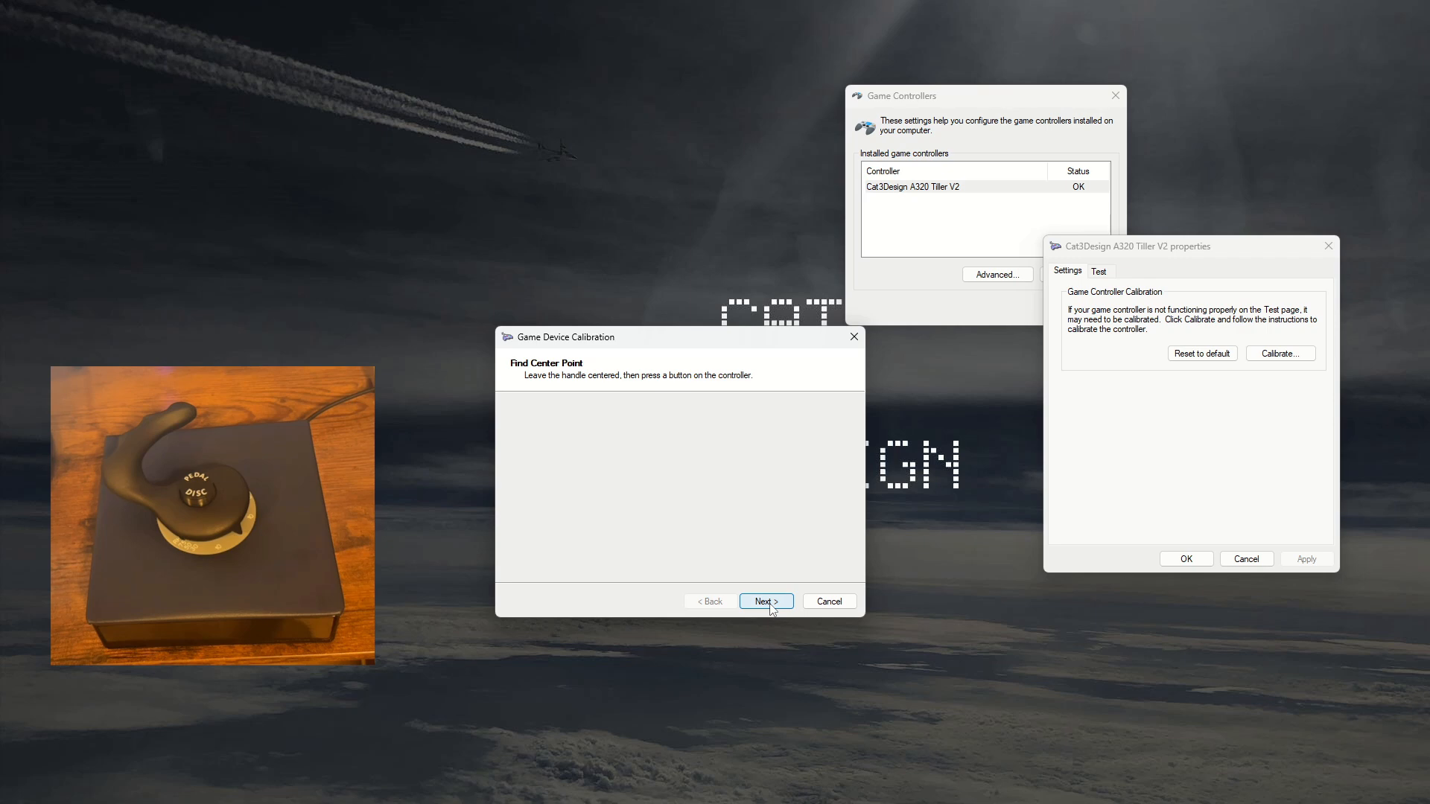
{"action": "left_click", "coordinate": [765, 601]}
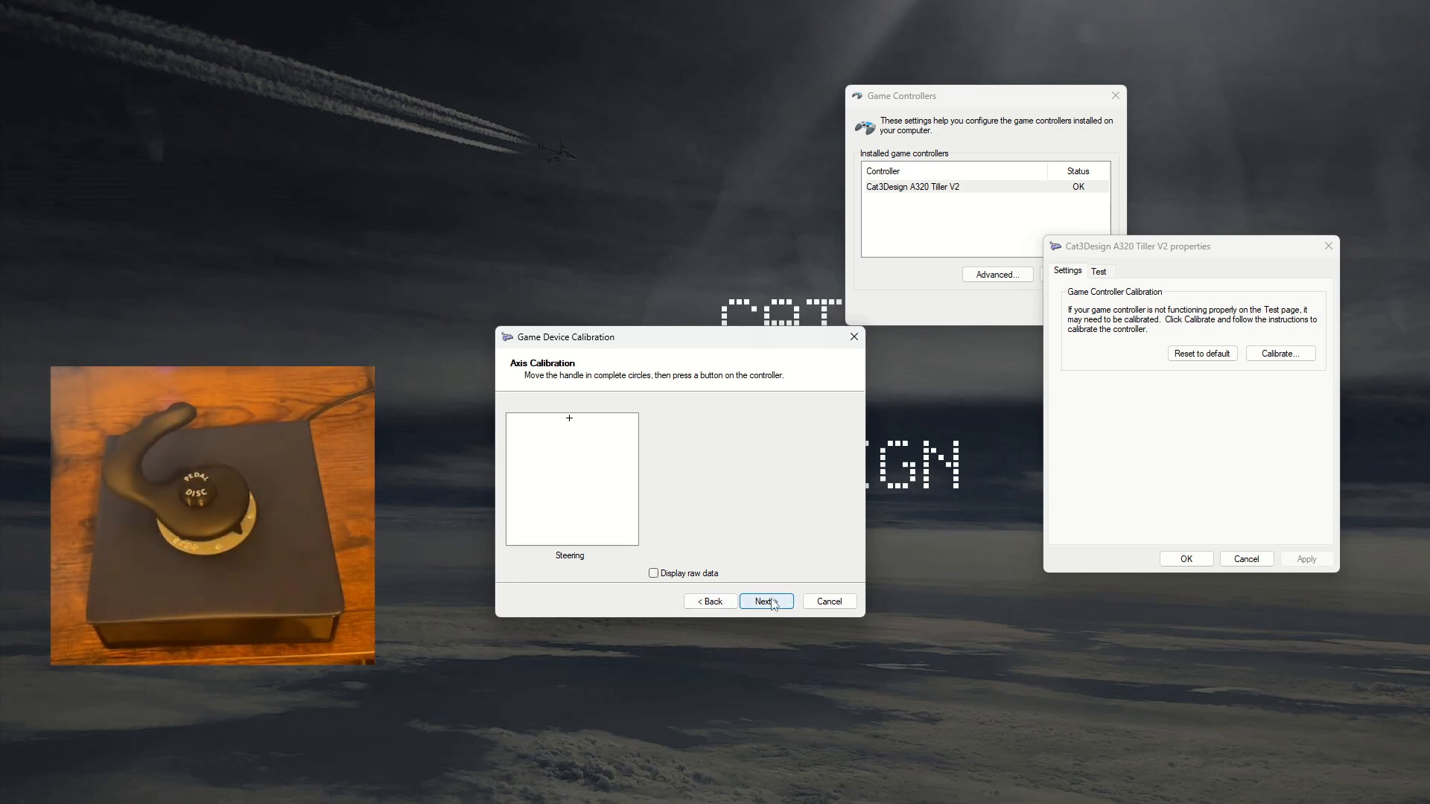
{"action": "left_click", "coordinate": [766, 601]}
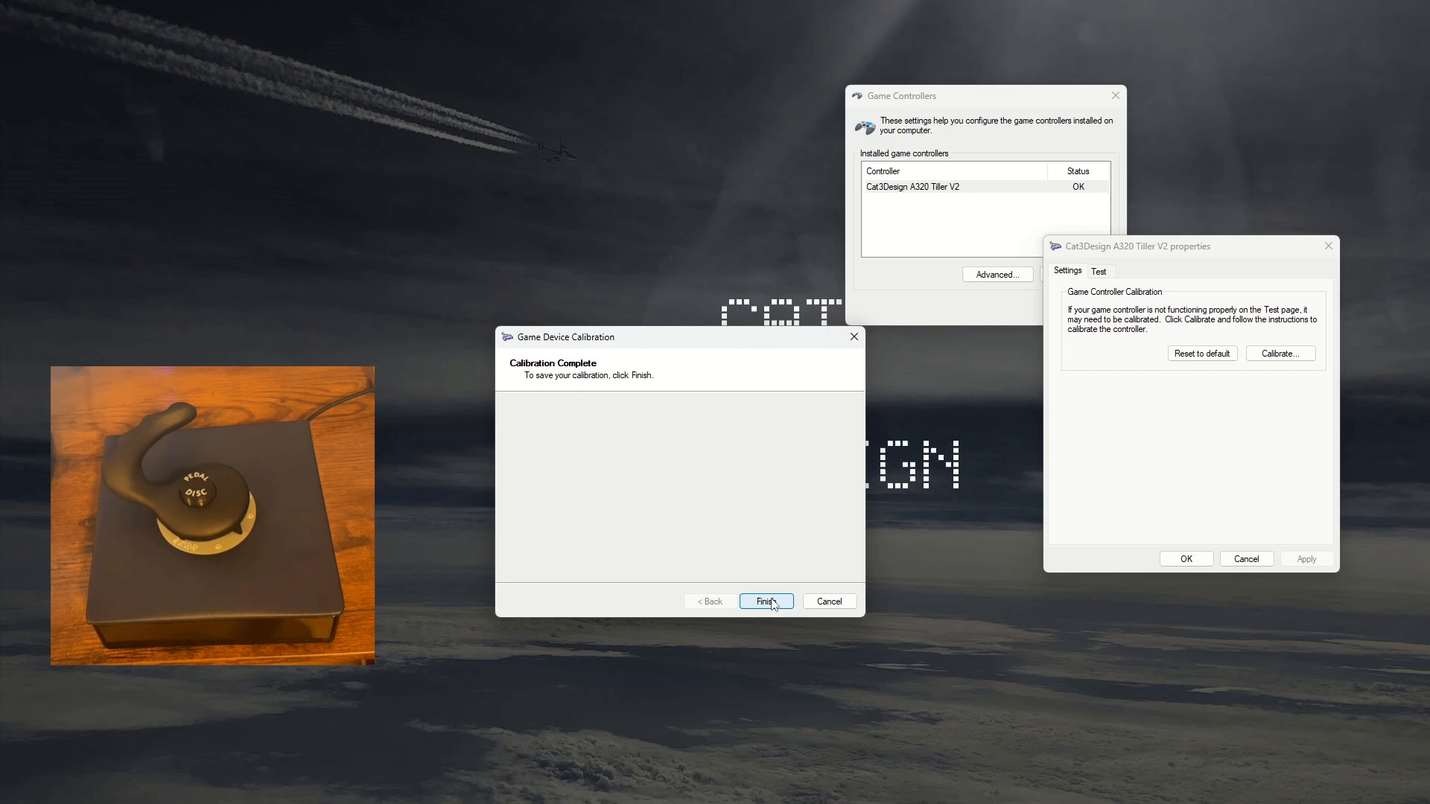
{"action": "left_click", "coordinate": [765, 601]}
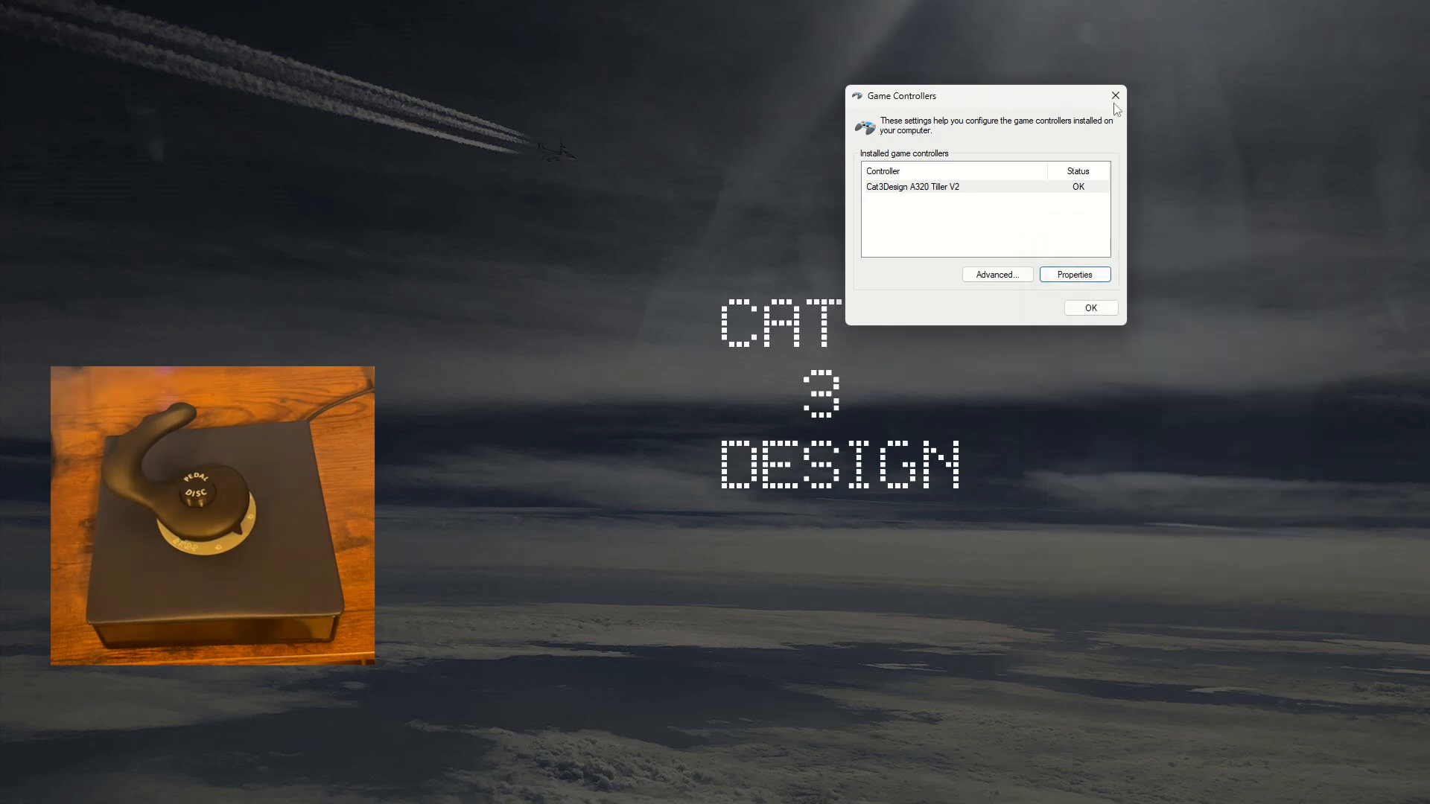
- Close the Game Controllers list of installed controllers
{"action": "left_click", "coordinate": [1114, 96]}
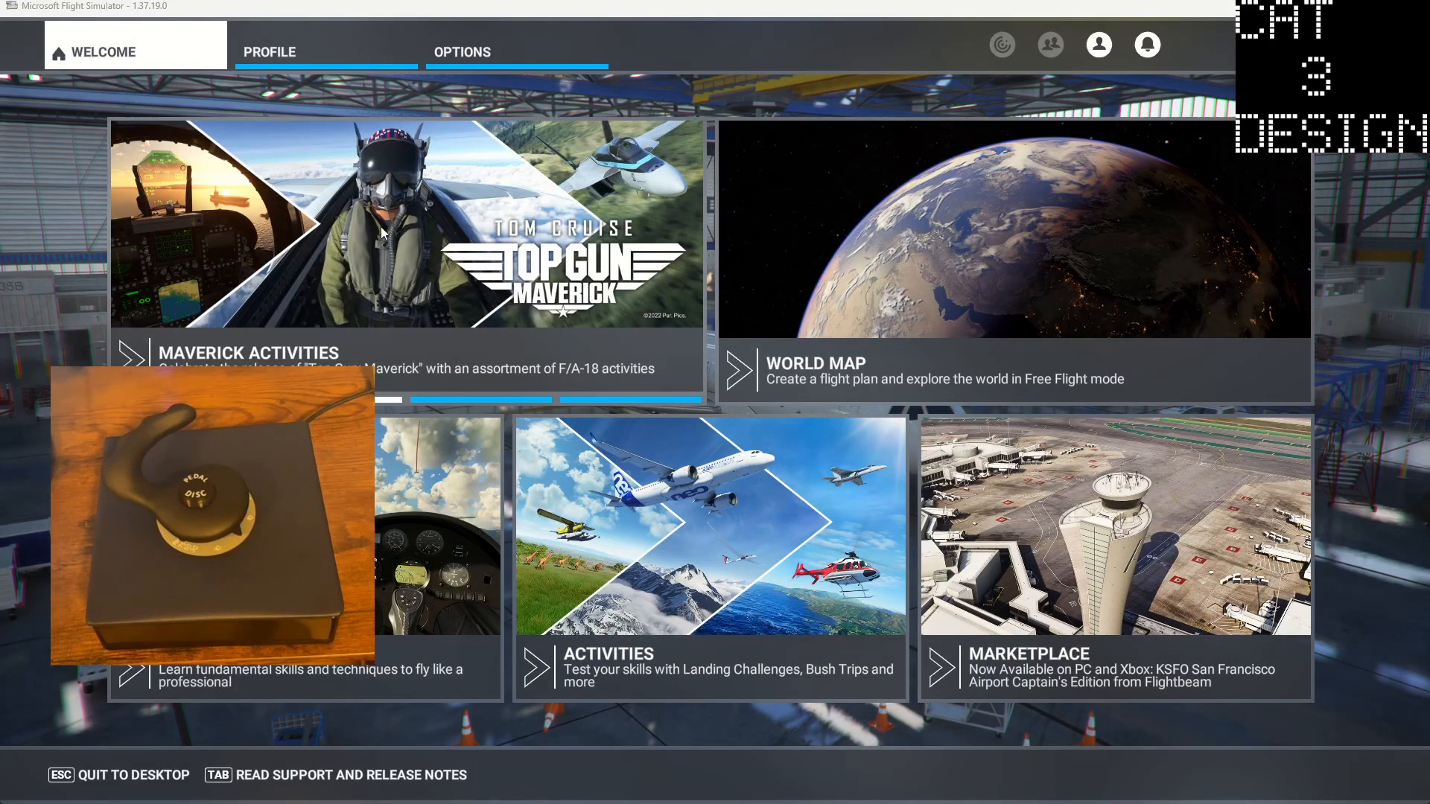
{"action": "mouse_move", "coordinate": [386, 227]}
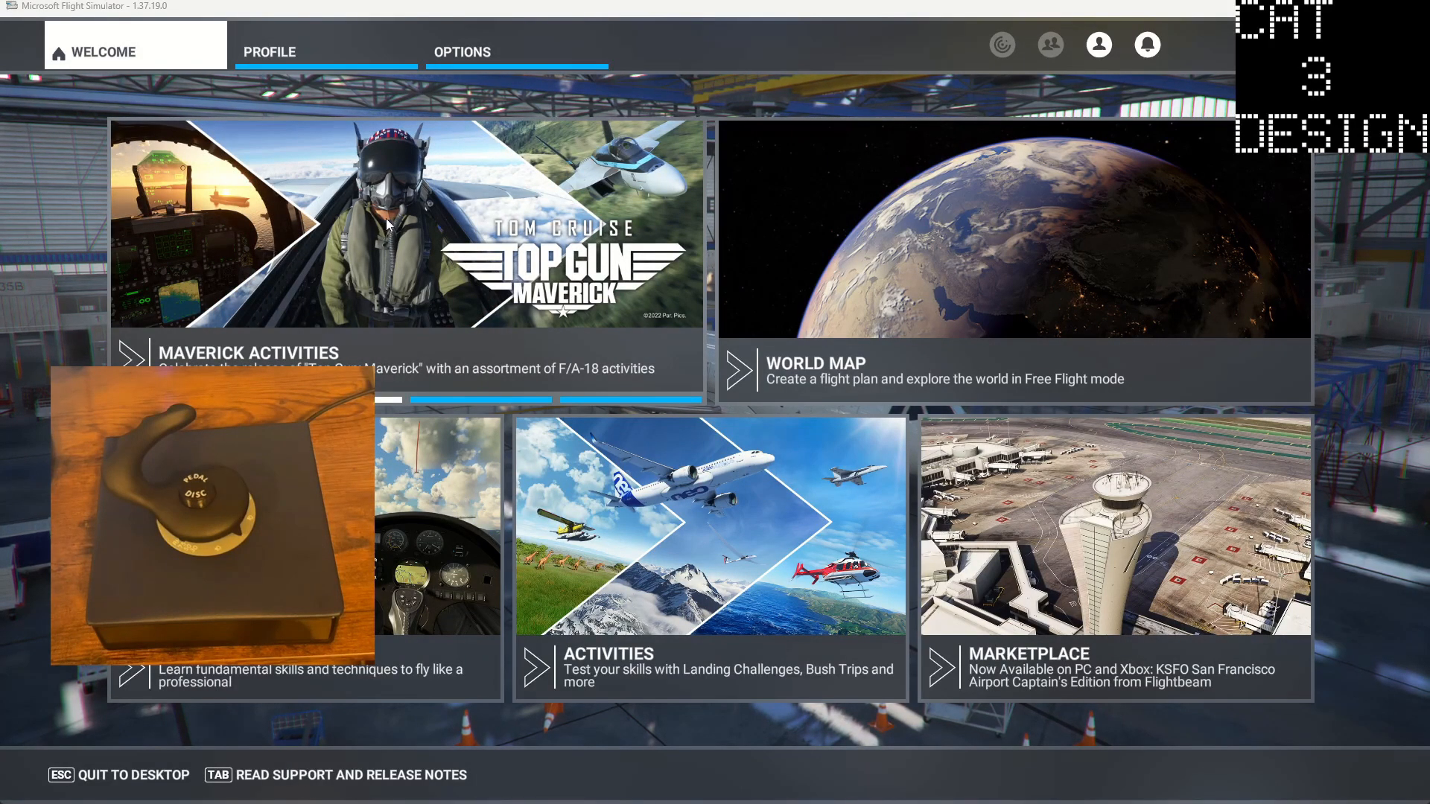
{"action": "mouse_move", "coordinate": [526, 262]}
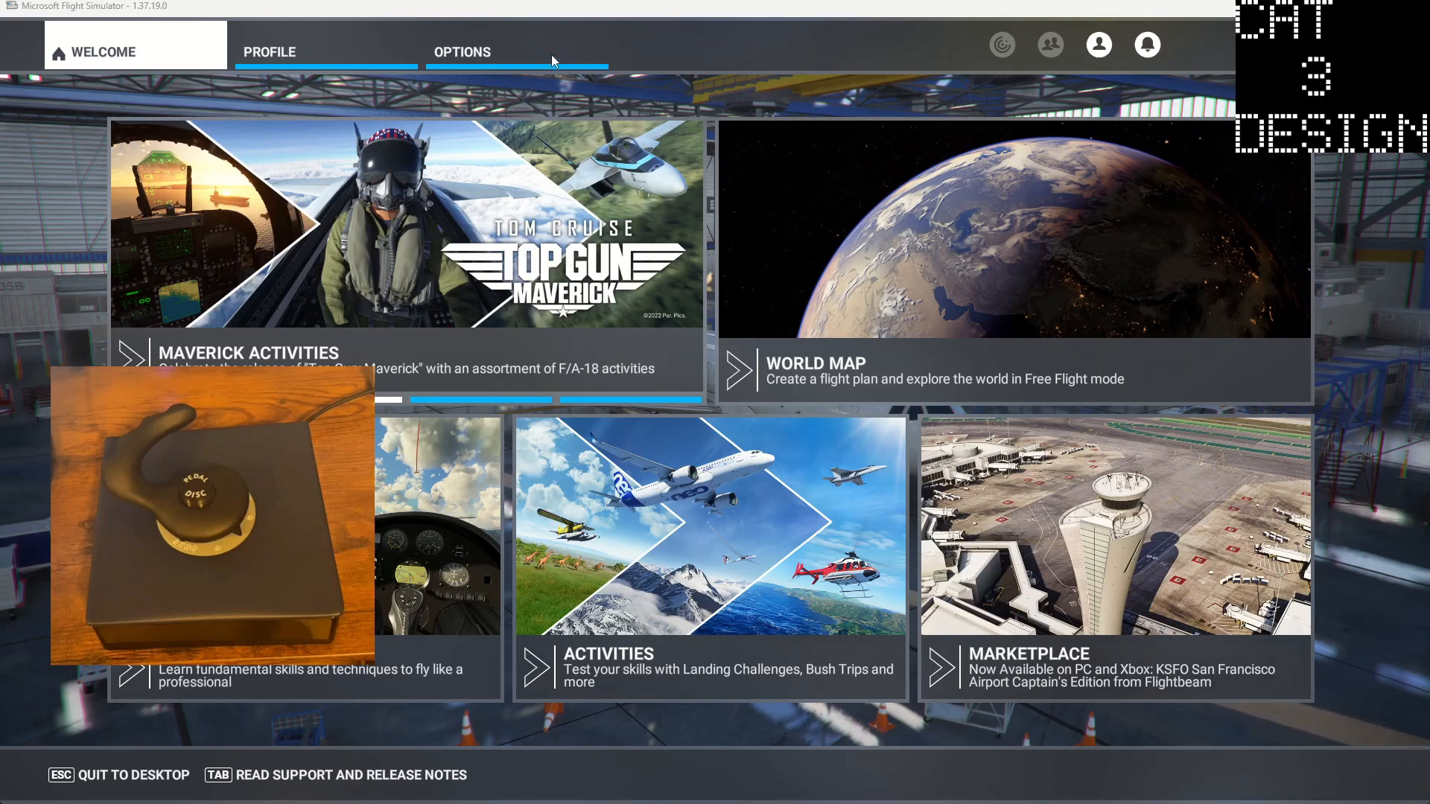
{"action": "mouse_move", "coordinate": [484, 41]}
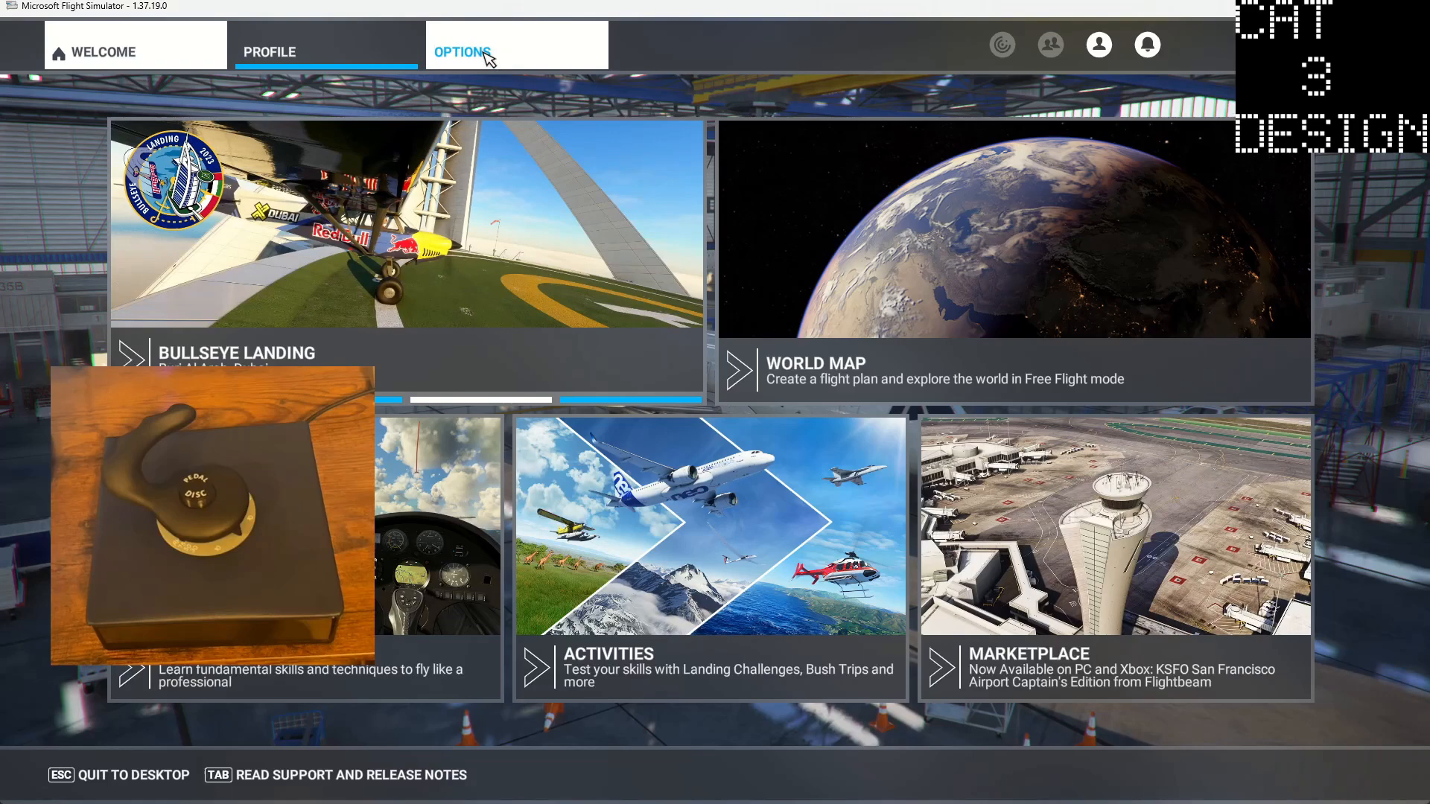
- Enter the simulator's Options screen from the Welcome menu
{"action": "left_click", "coordinate": [462, 51]}
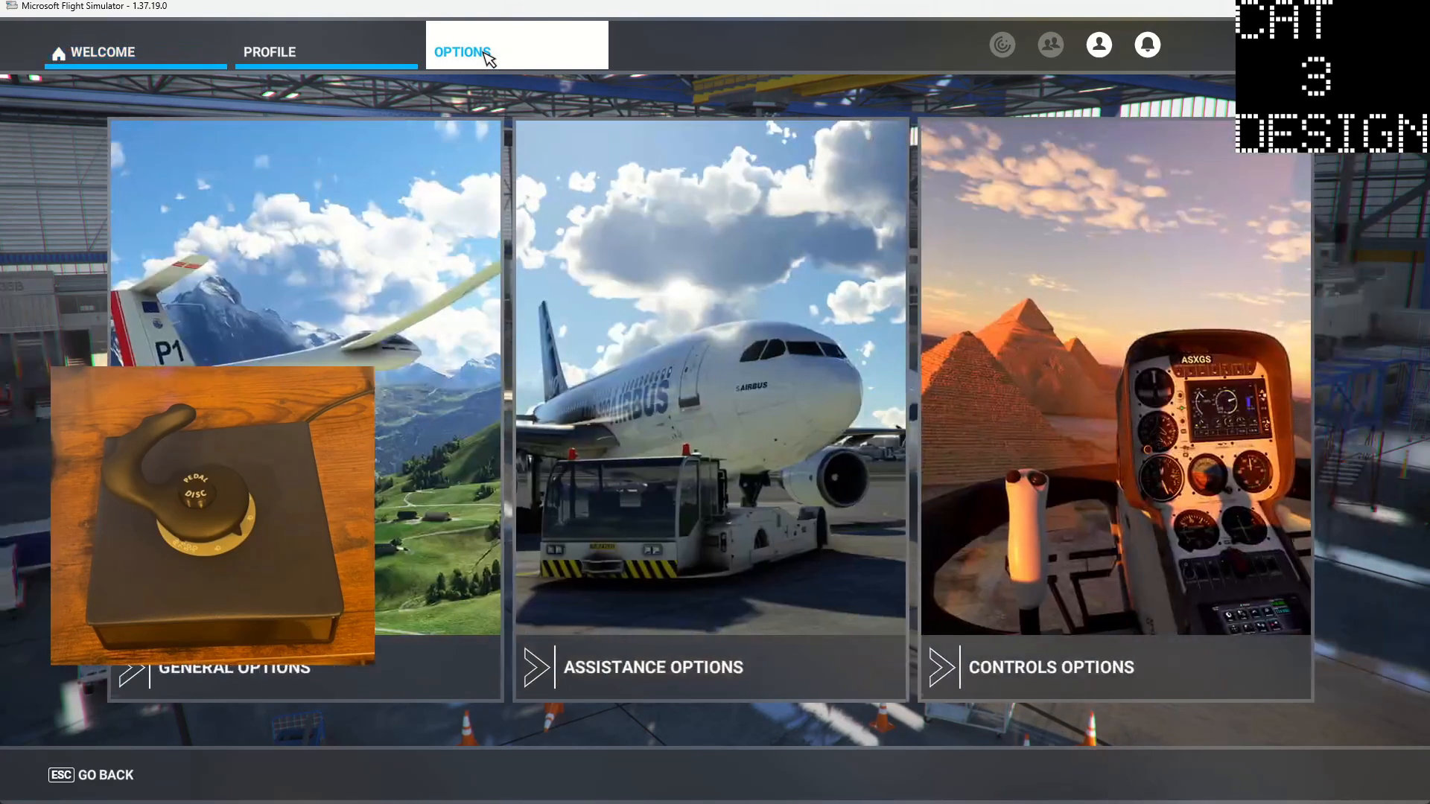
{"action": "mouse_move", "coordinate": [1097, 536]}
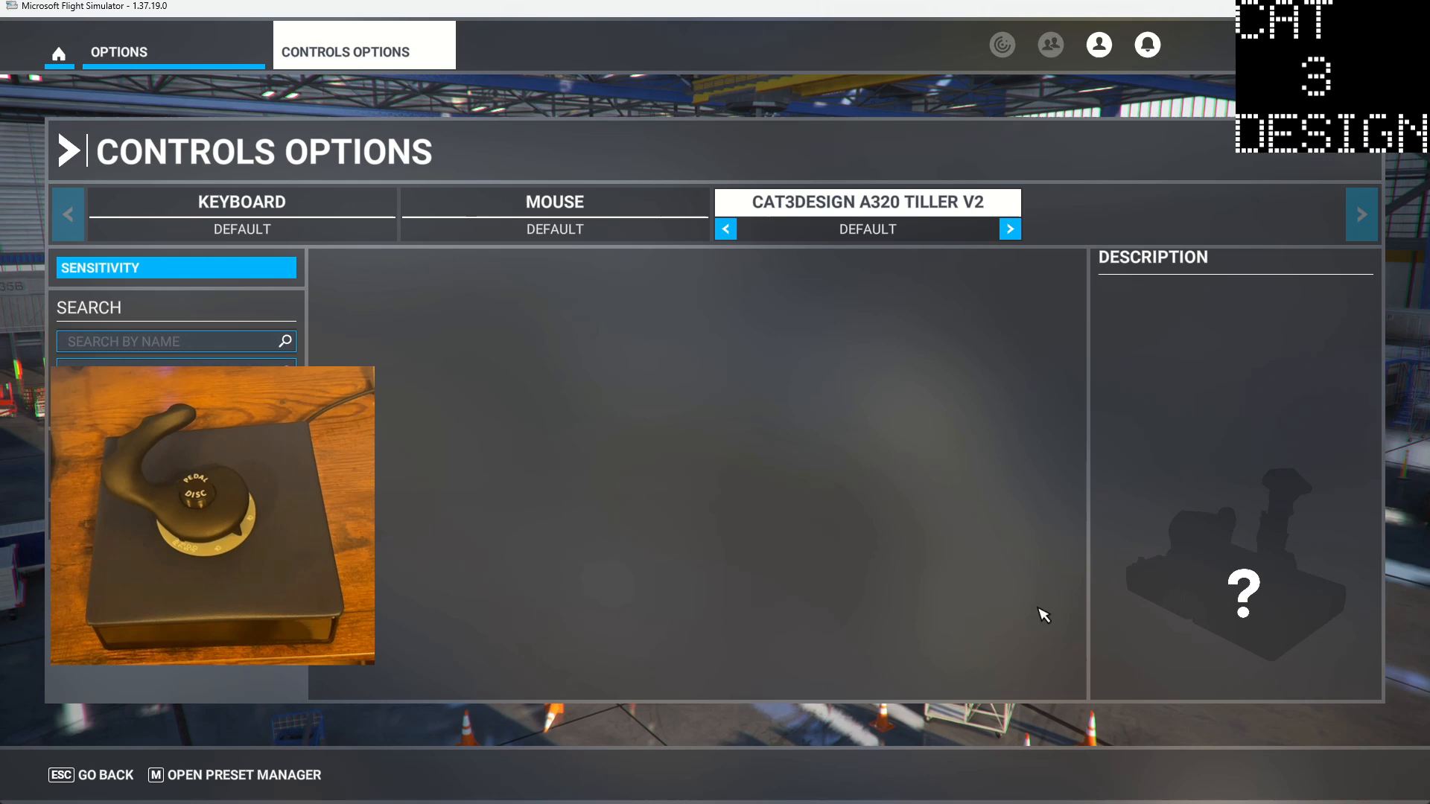
{"action": "mouse_move", "coordinate": [198, 307]}
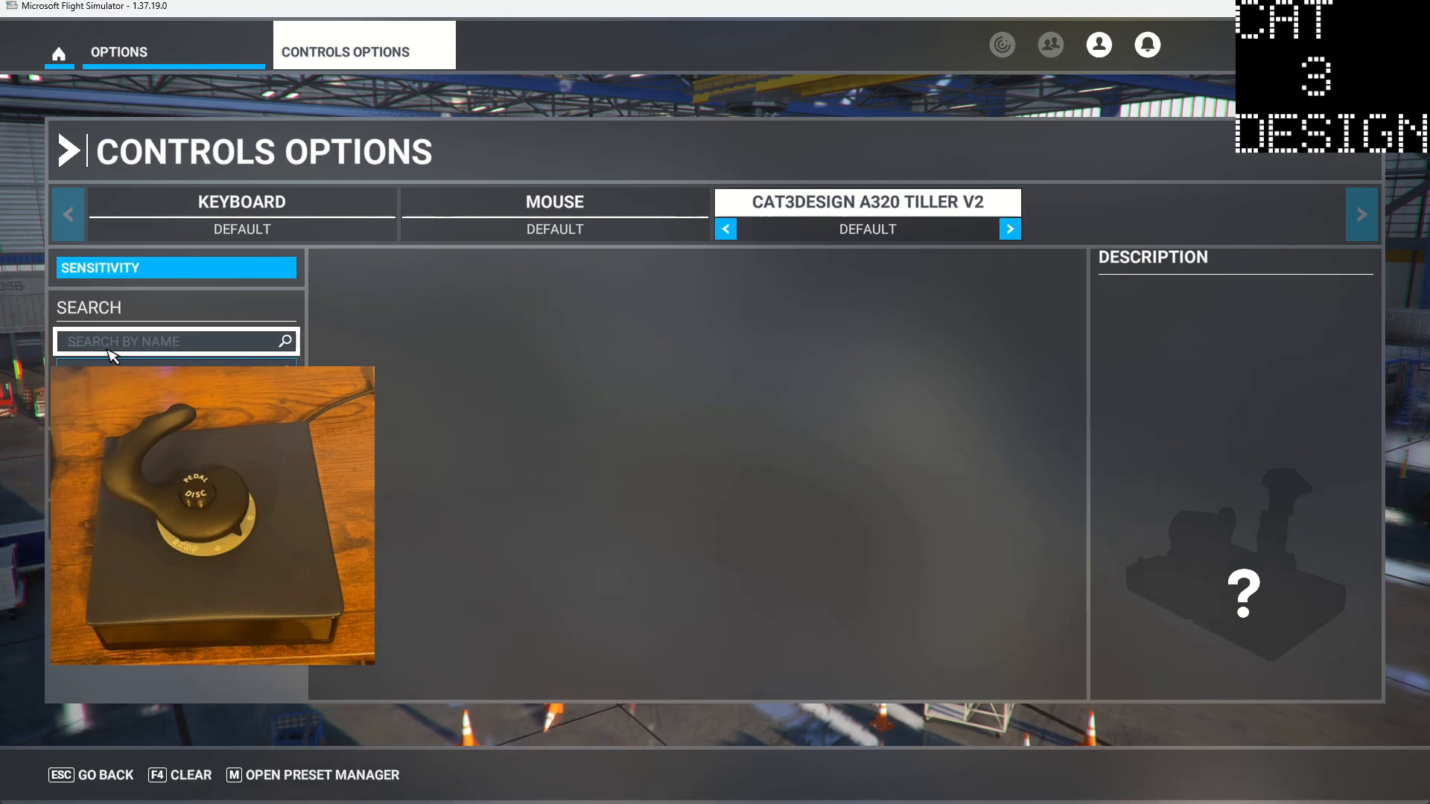
{"action": "mouse_move", "coordinate": [225, 349]}
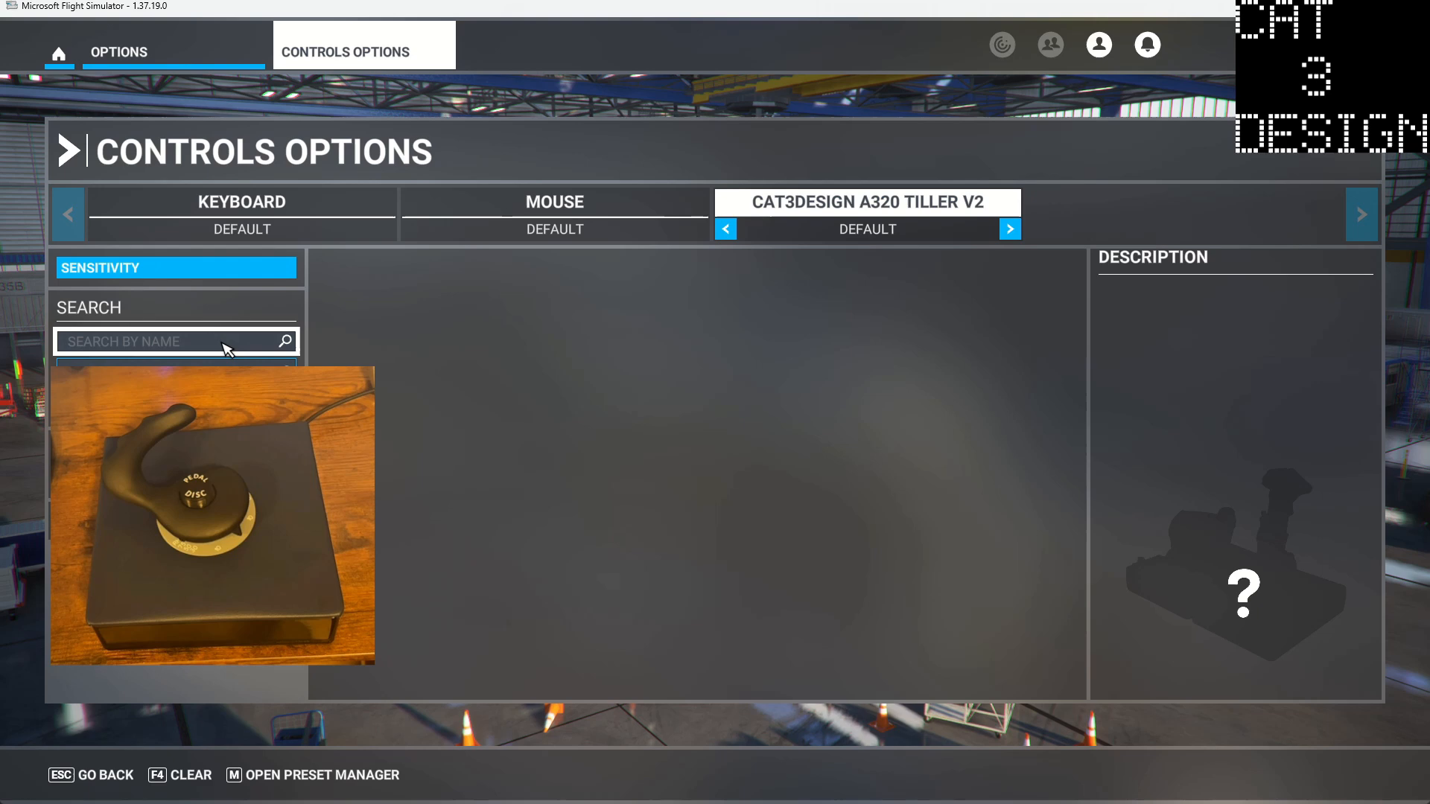
- Search the control actions for 'steering' and select the Nose Wheel Steering Axis binding slot
{"action": "left_click", "coordinate": [175, 341]}
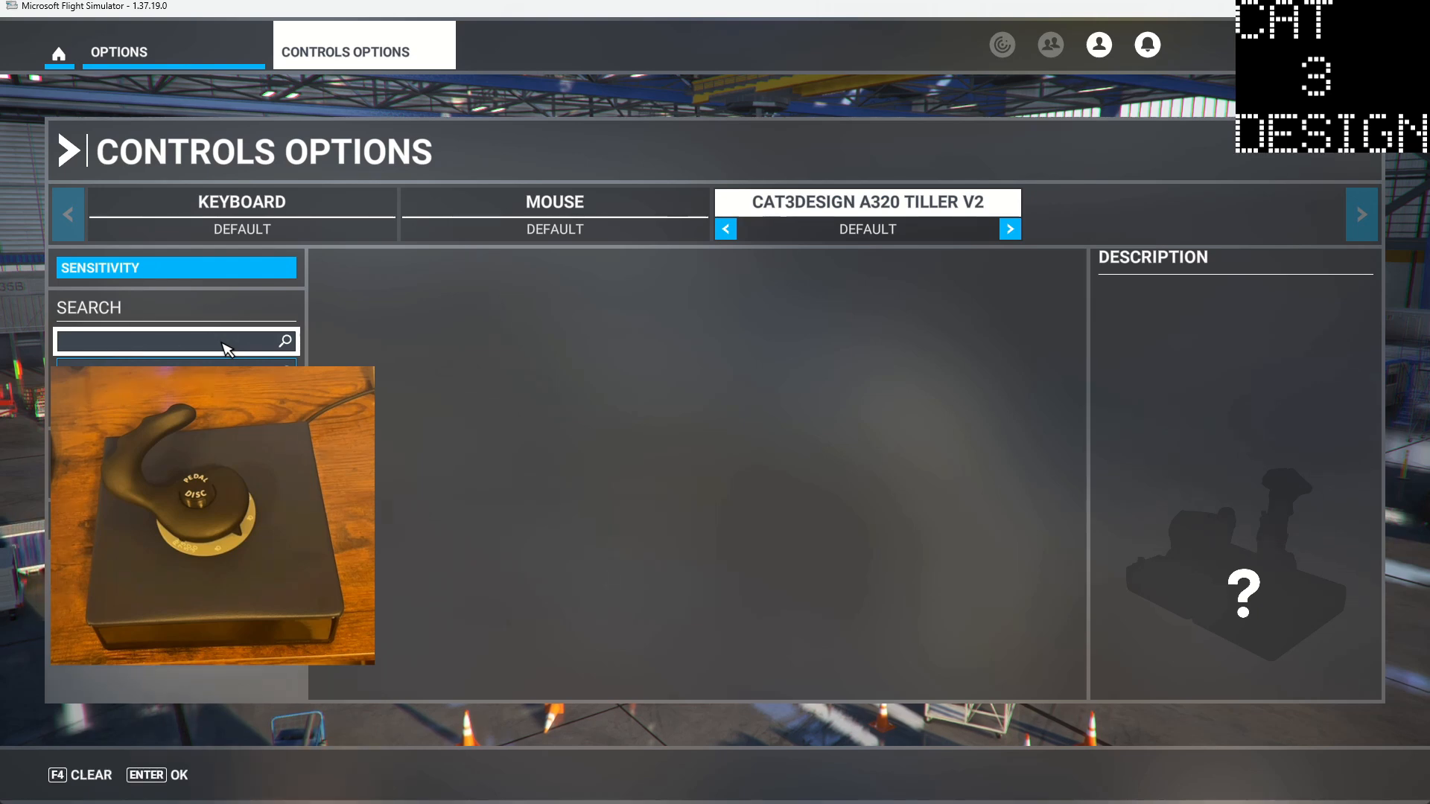
{"action": "type", "text": "steering"}
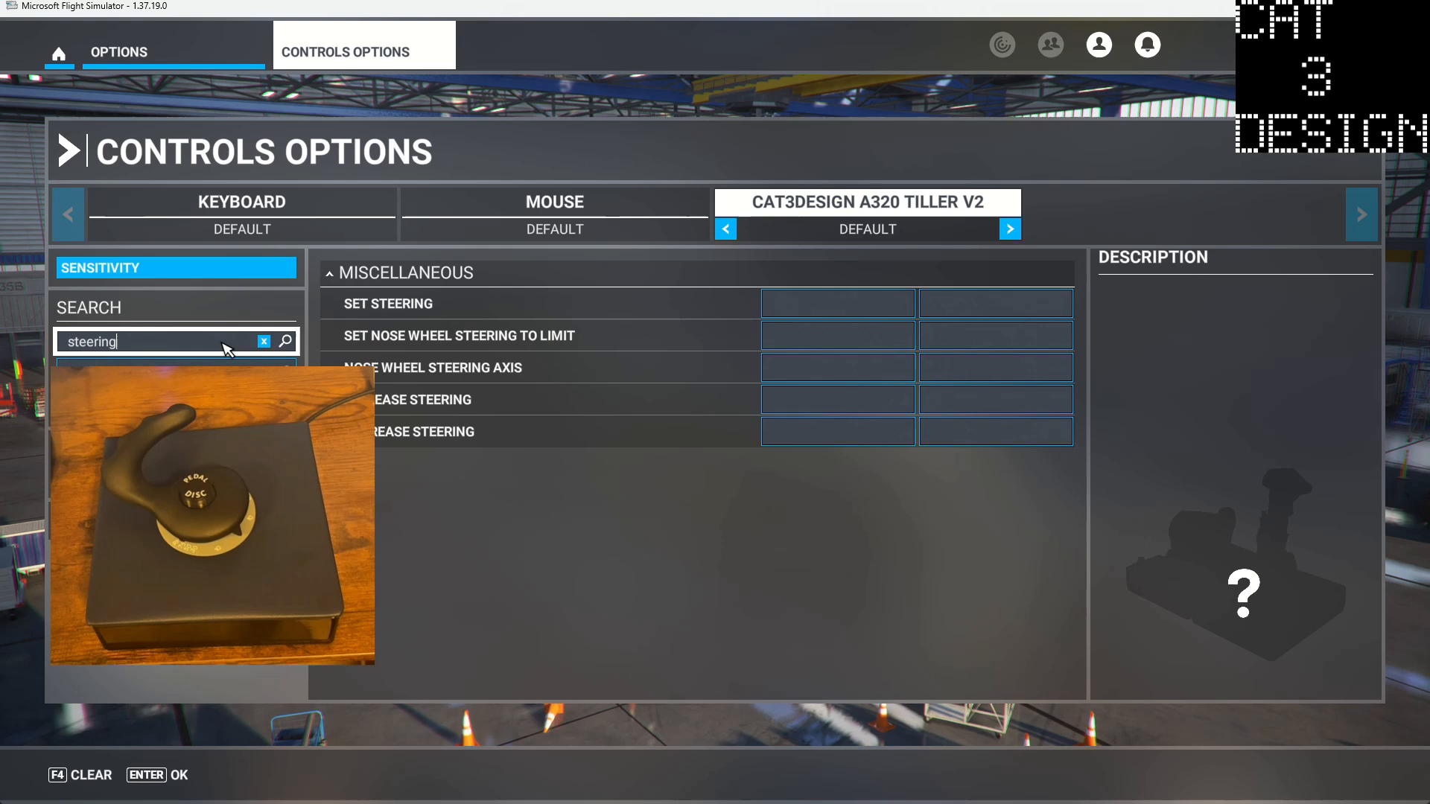
{"action": "mouse_move", "coordinate": [427, 350]}
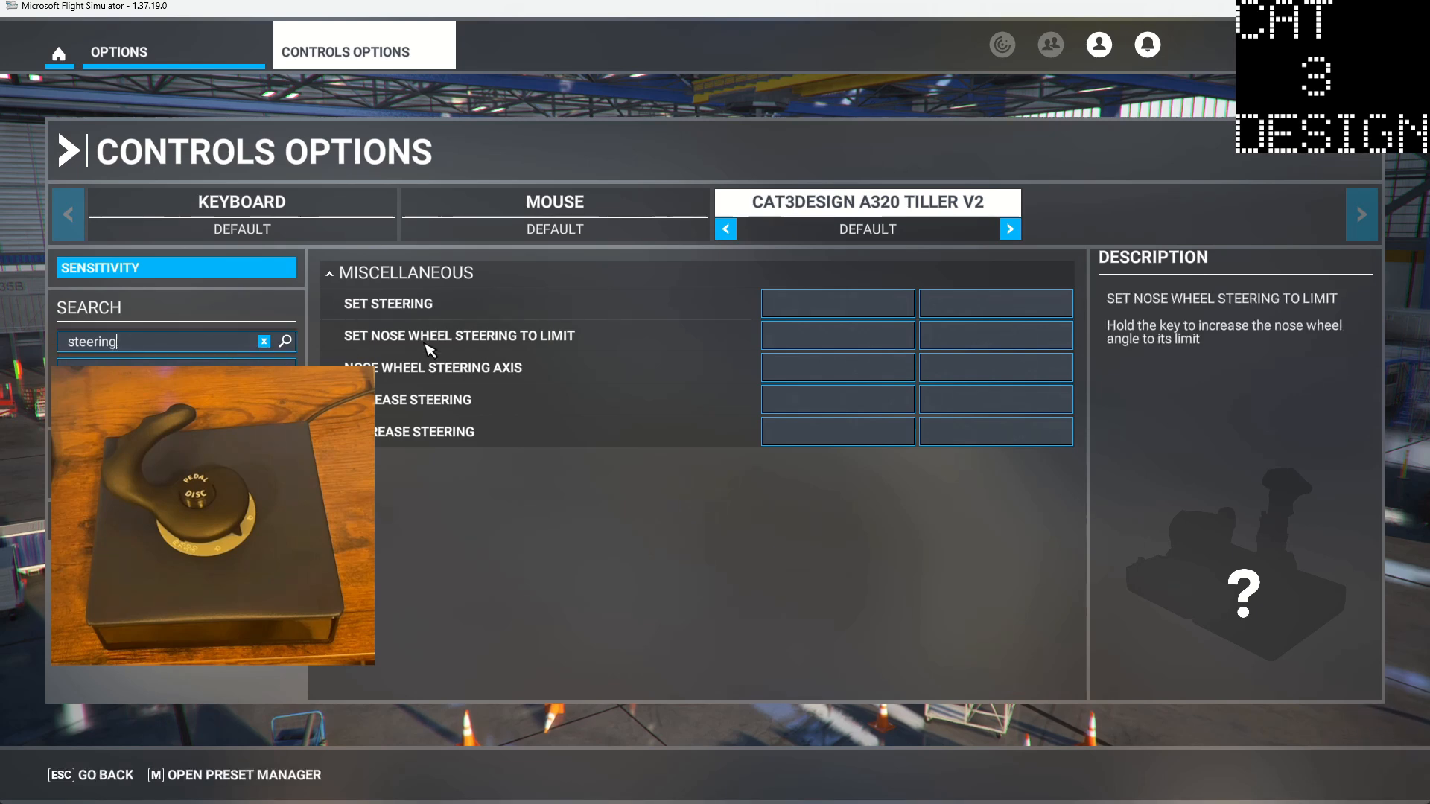
{"action": "mouse_move", "coordinate": [858, 365]}
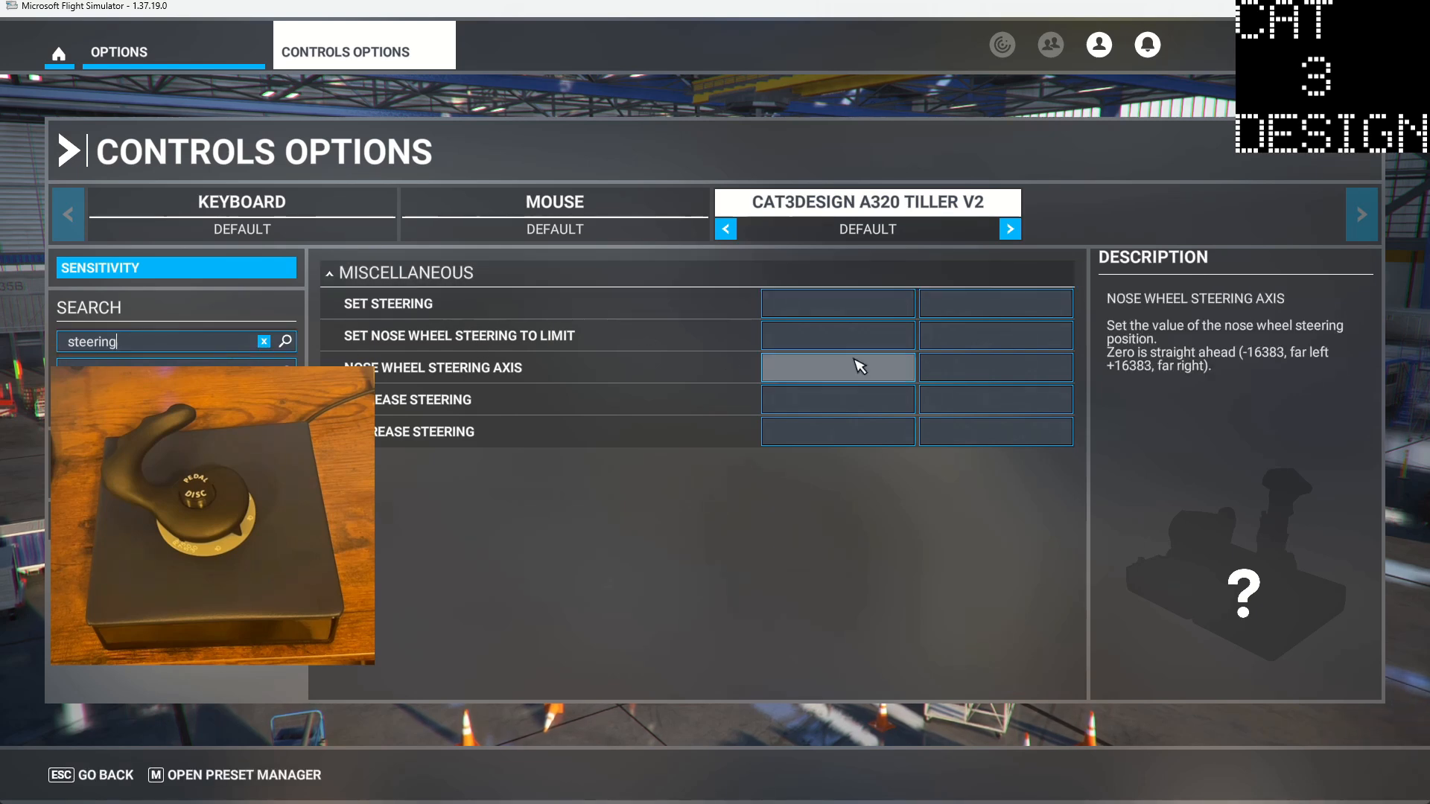
{"action": "mouse_move", "coordinate": [688, 384]}
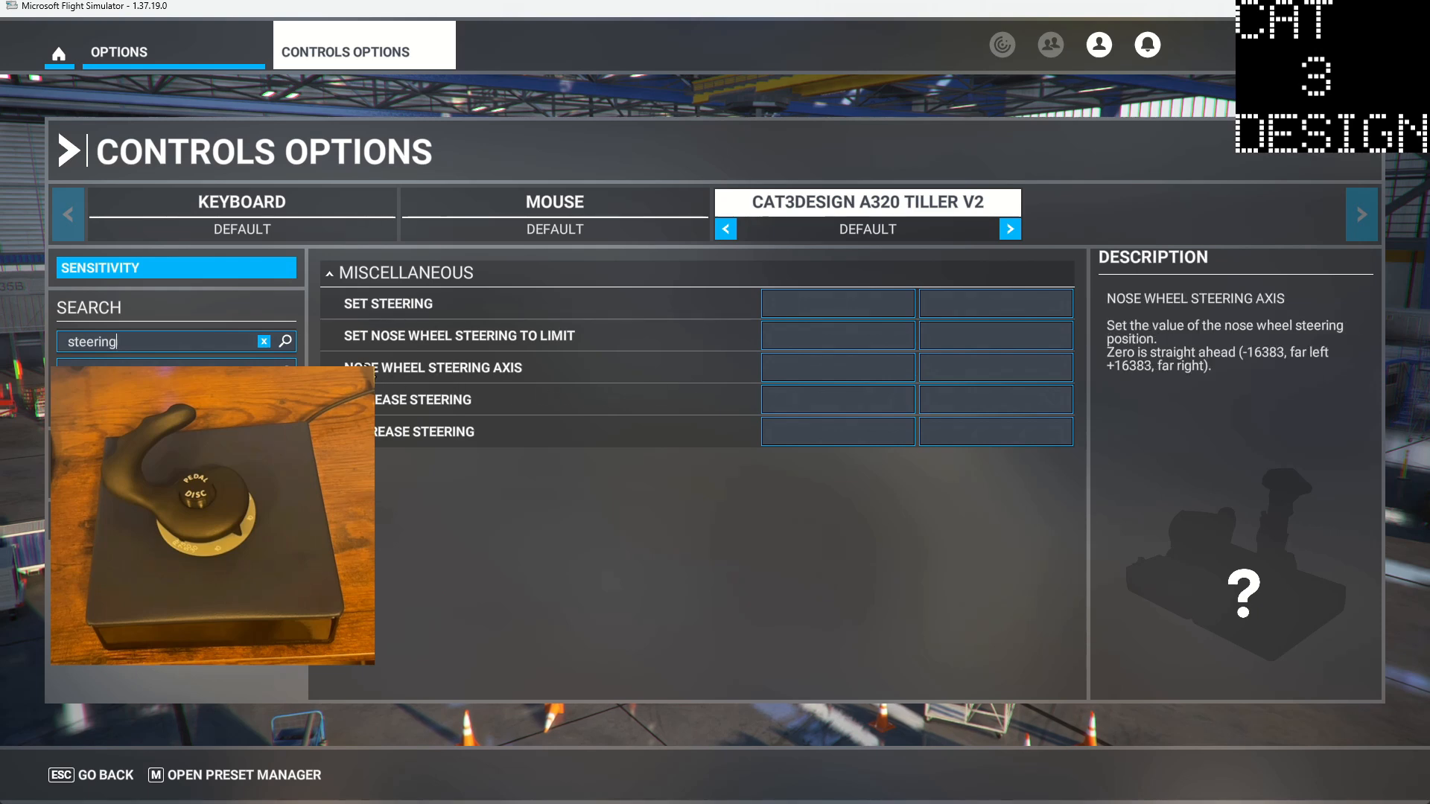
{"action": "mouse_move", "coordinate": [578, 371]}
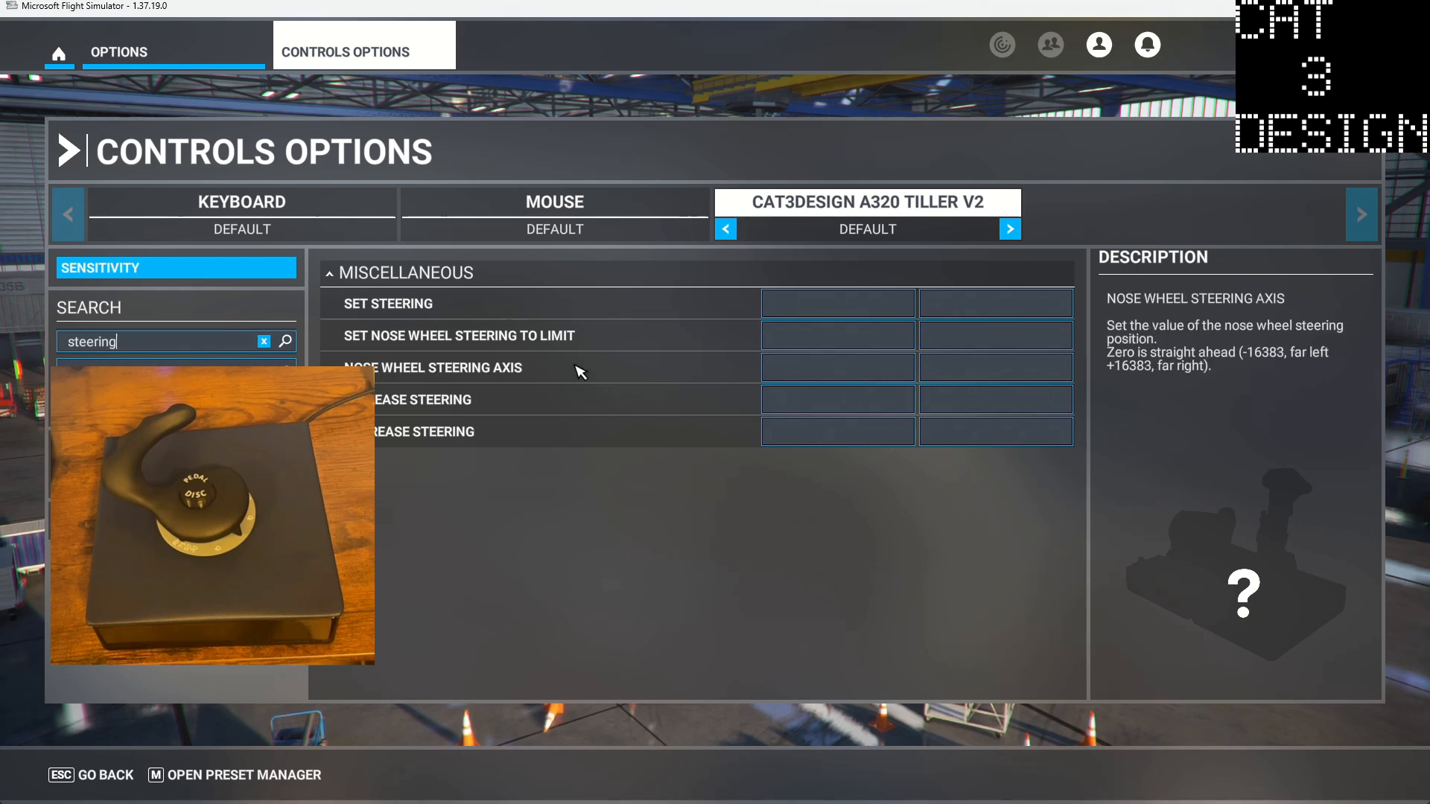
{"action": "mouse_move", "coordinate": [827, 360]}
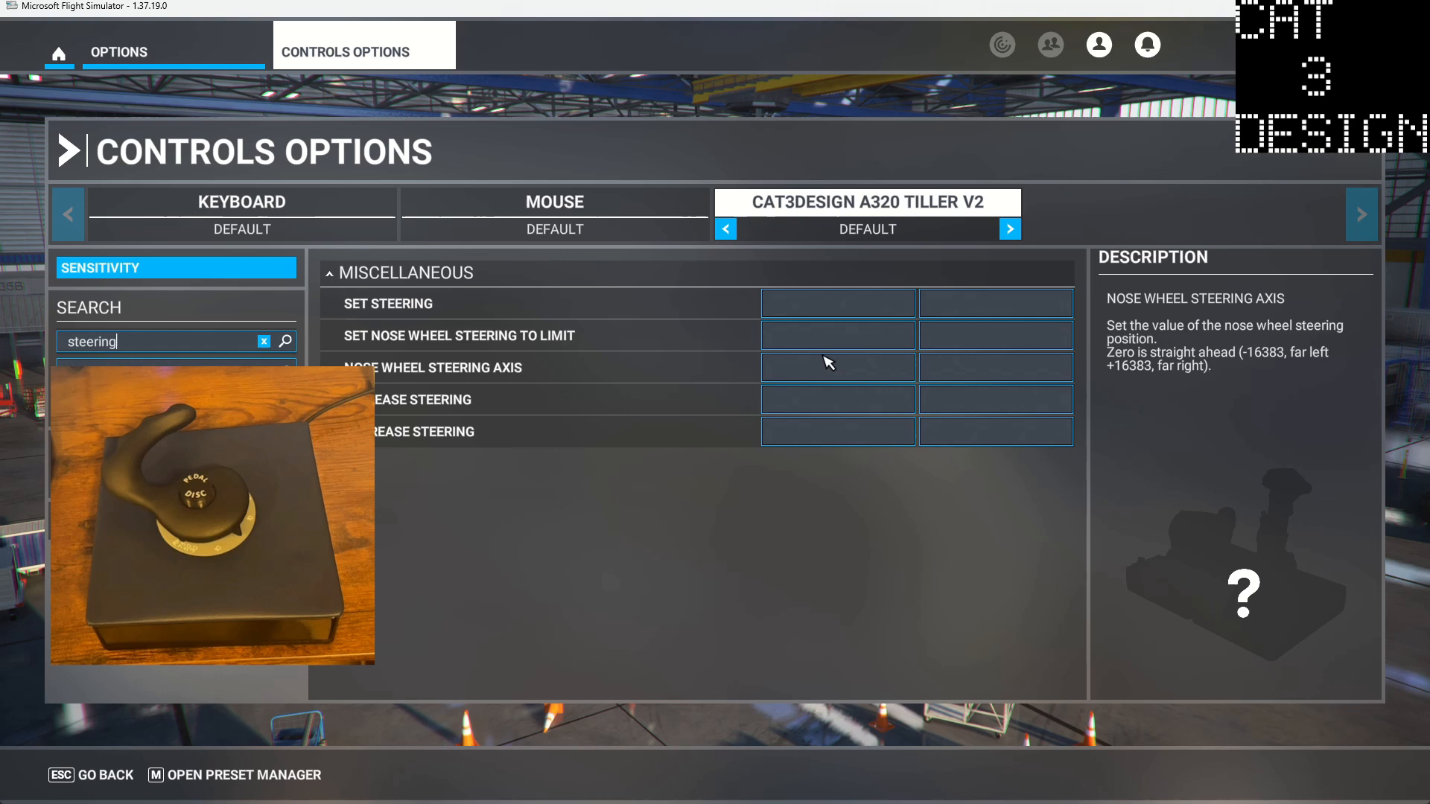
{"action": "left_click", "coordinate": [837, 366]}
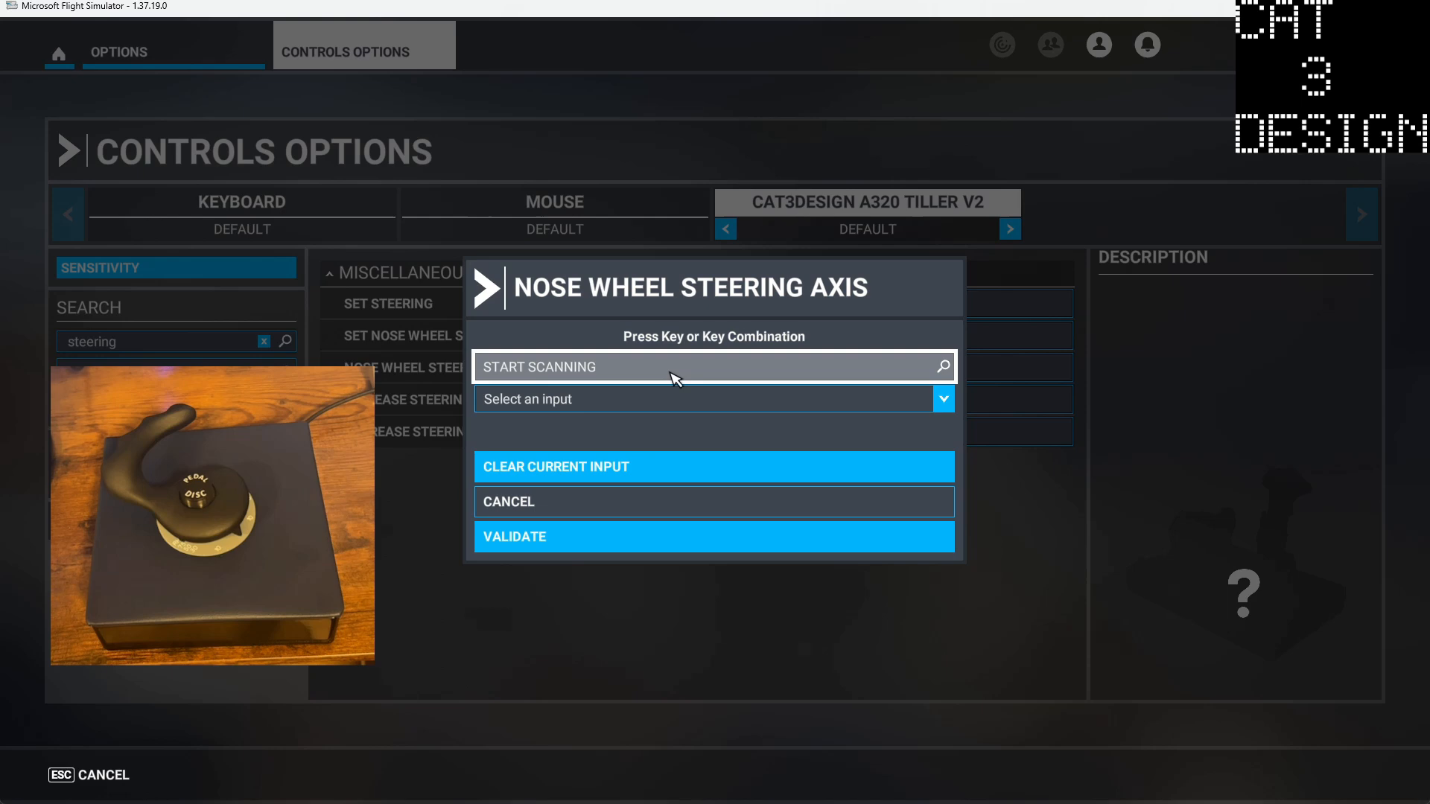
- Start scanning so the tiller's Joystick L-Axis X is captured for Nose Wheel Steering Axis
{"action": "left_click", "coordinate": [677, 367]}
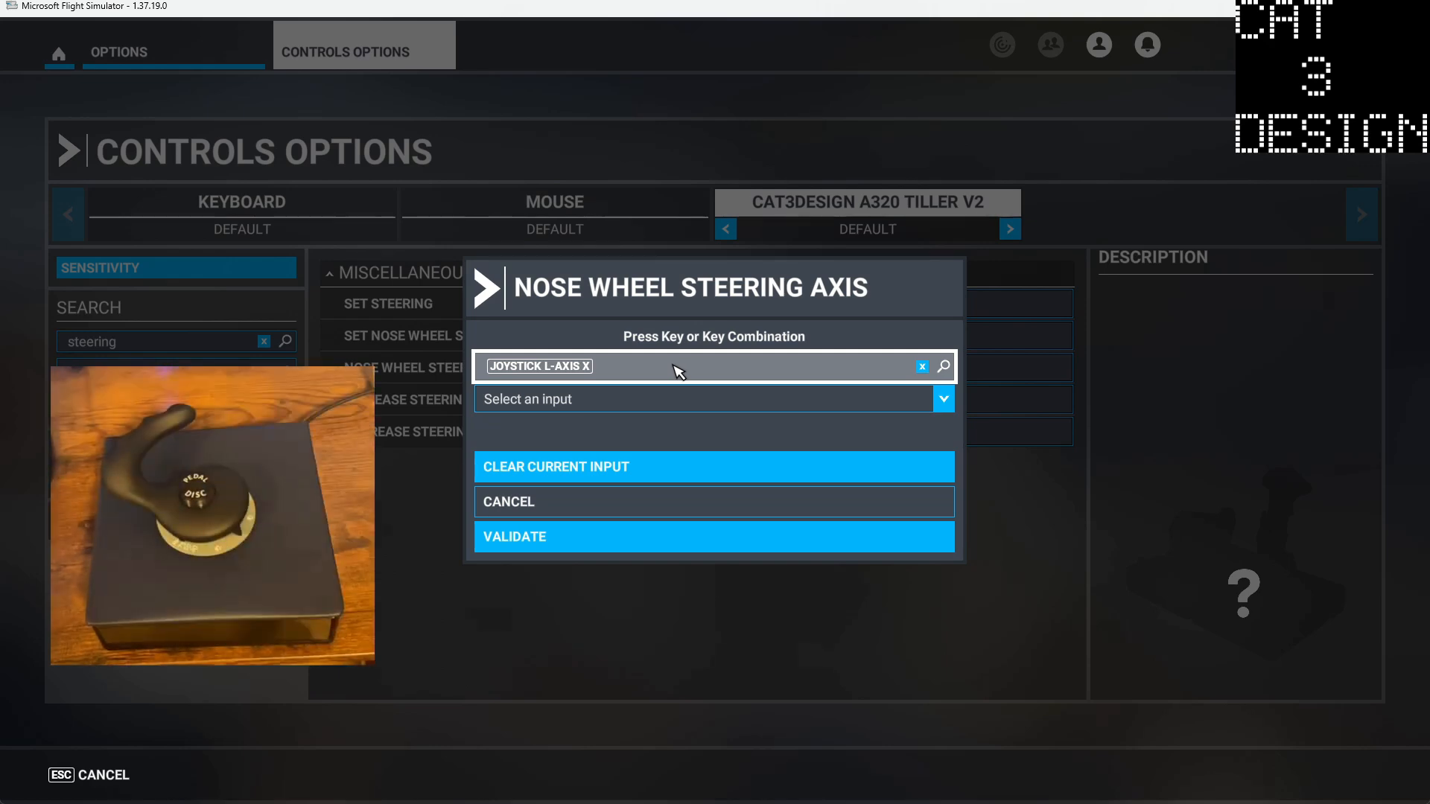
{"action": "mouse_move", "coordinate": [575, 541]}
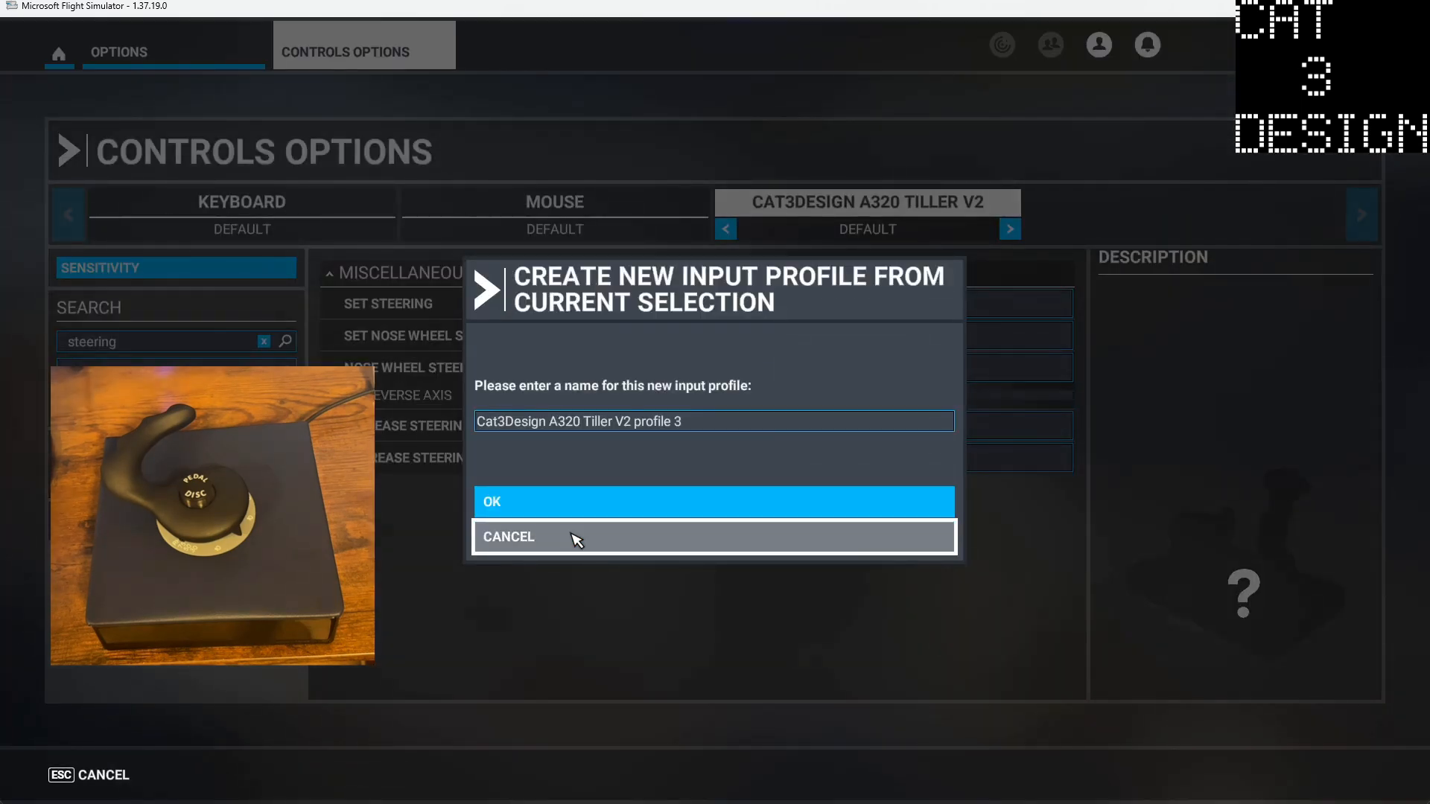
{"action": "mouse_move", "coordinate": [572, 506]}
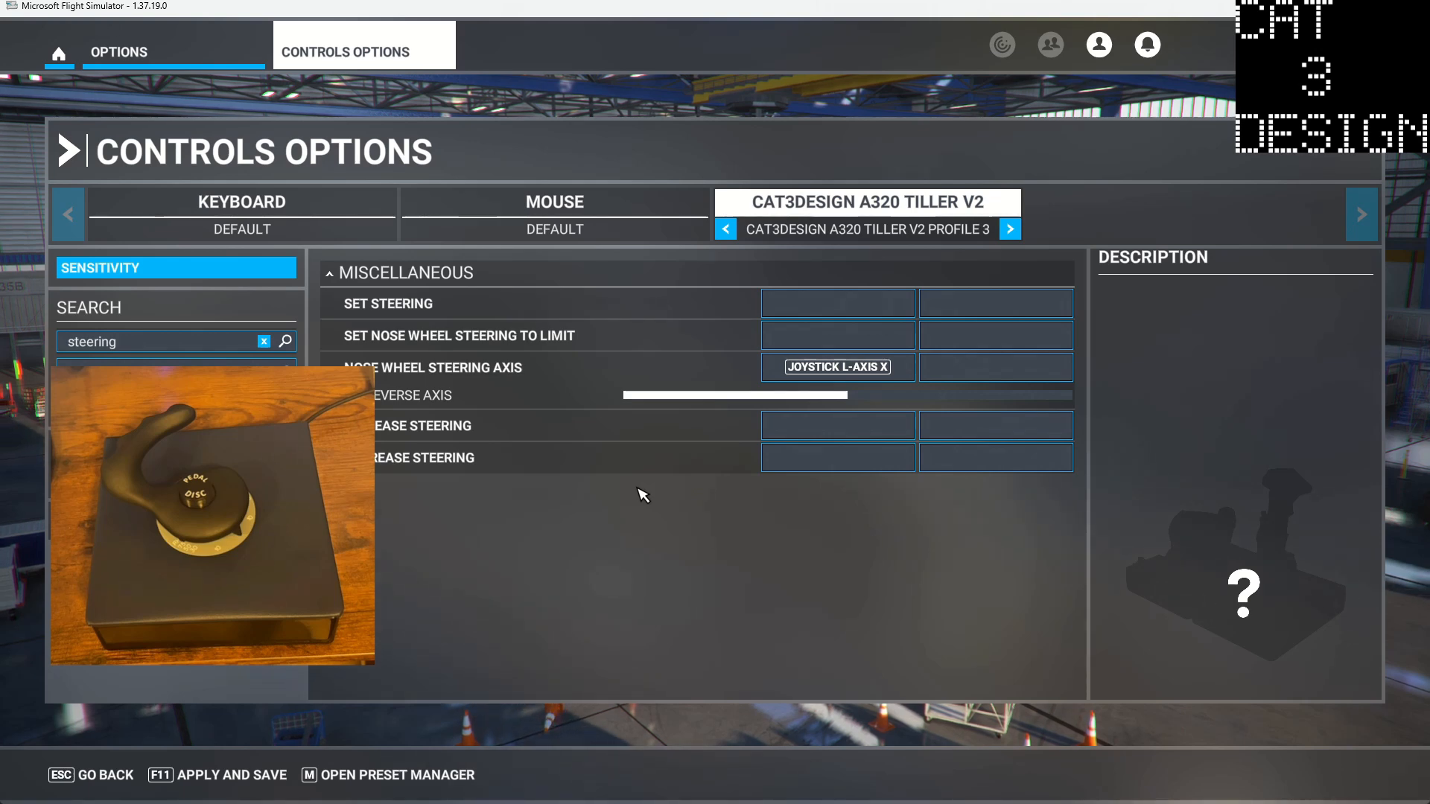
{"action": "mouse_move", "coordinate": [638, 473]}
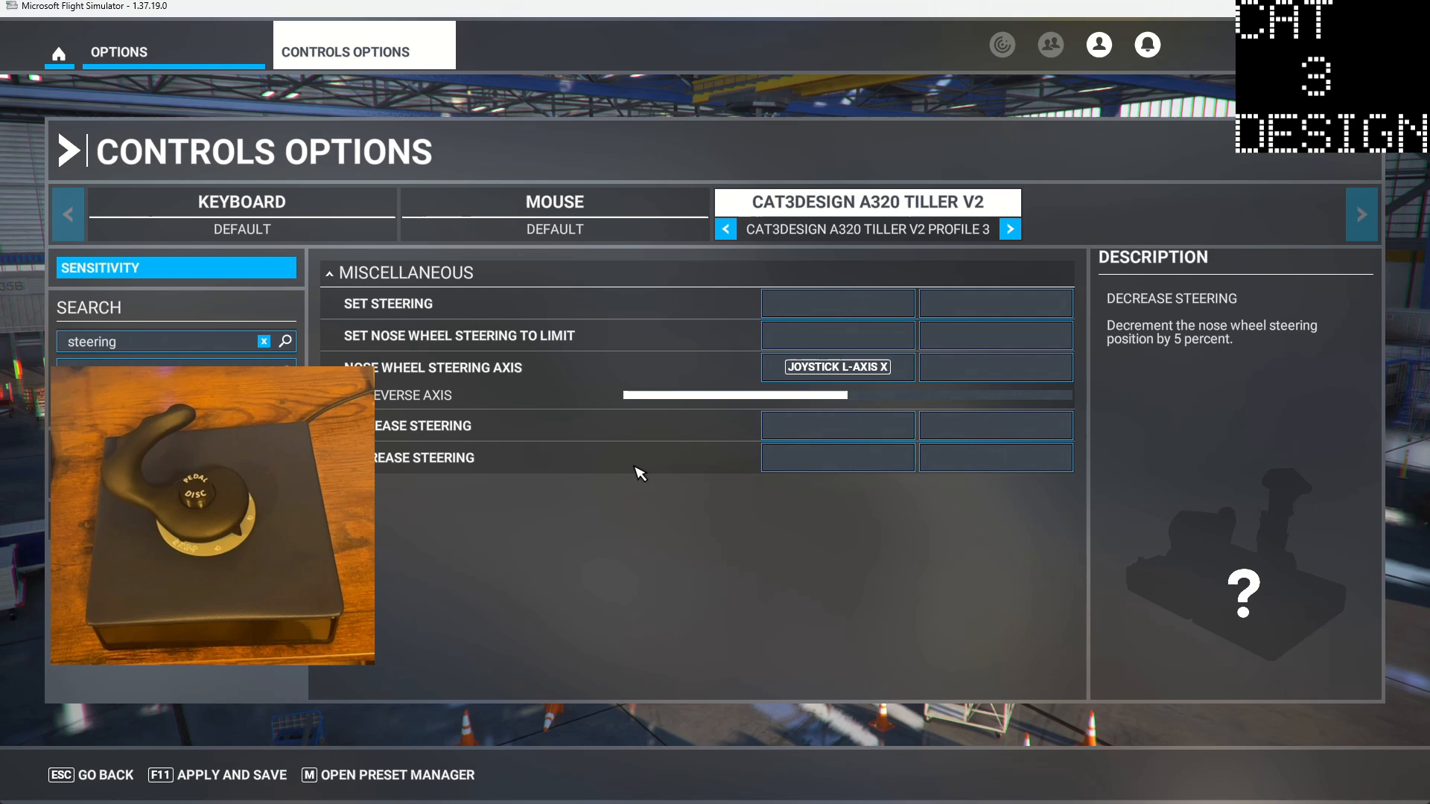